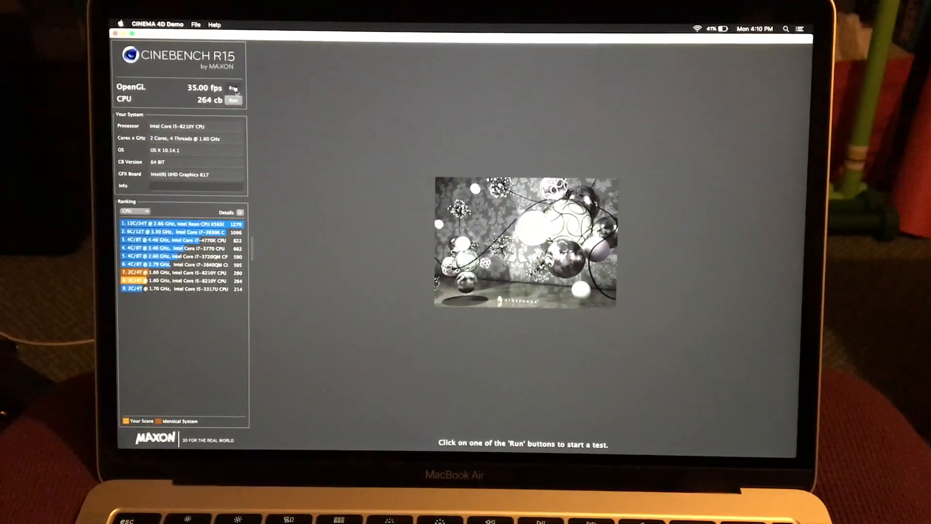
- Run the OpenGL benchmark again after the 264 cb CPU and 35 fps OpenGL results
click(233, 89)
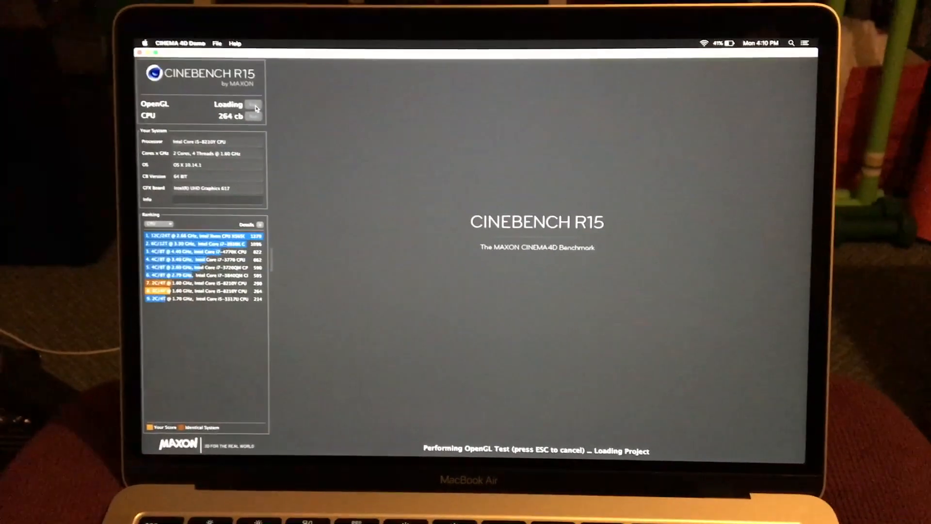